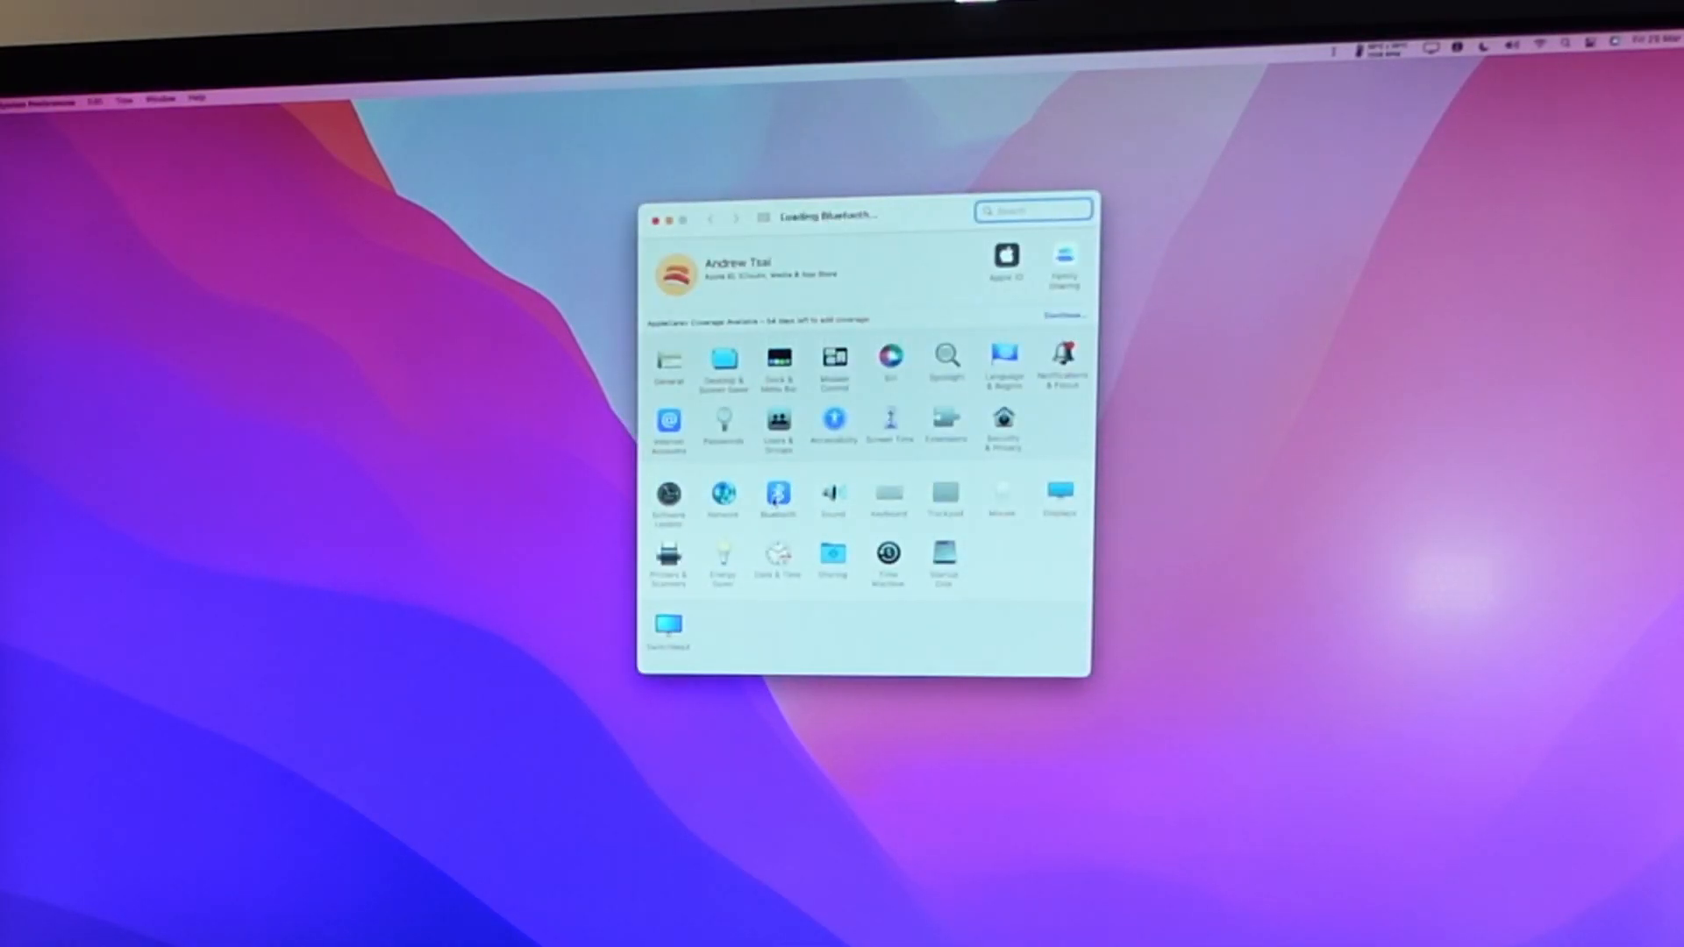
Step: Open the Bluetooth pane from the System Preferences grid to list nearby devices
left_click(778, 494)
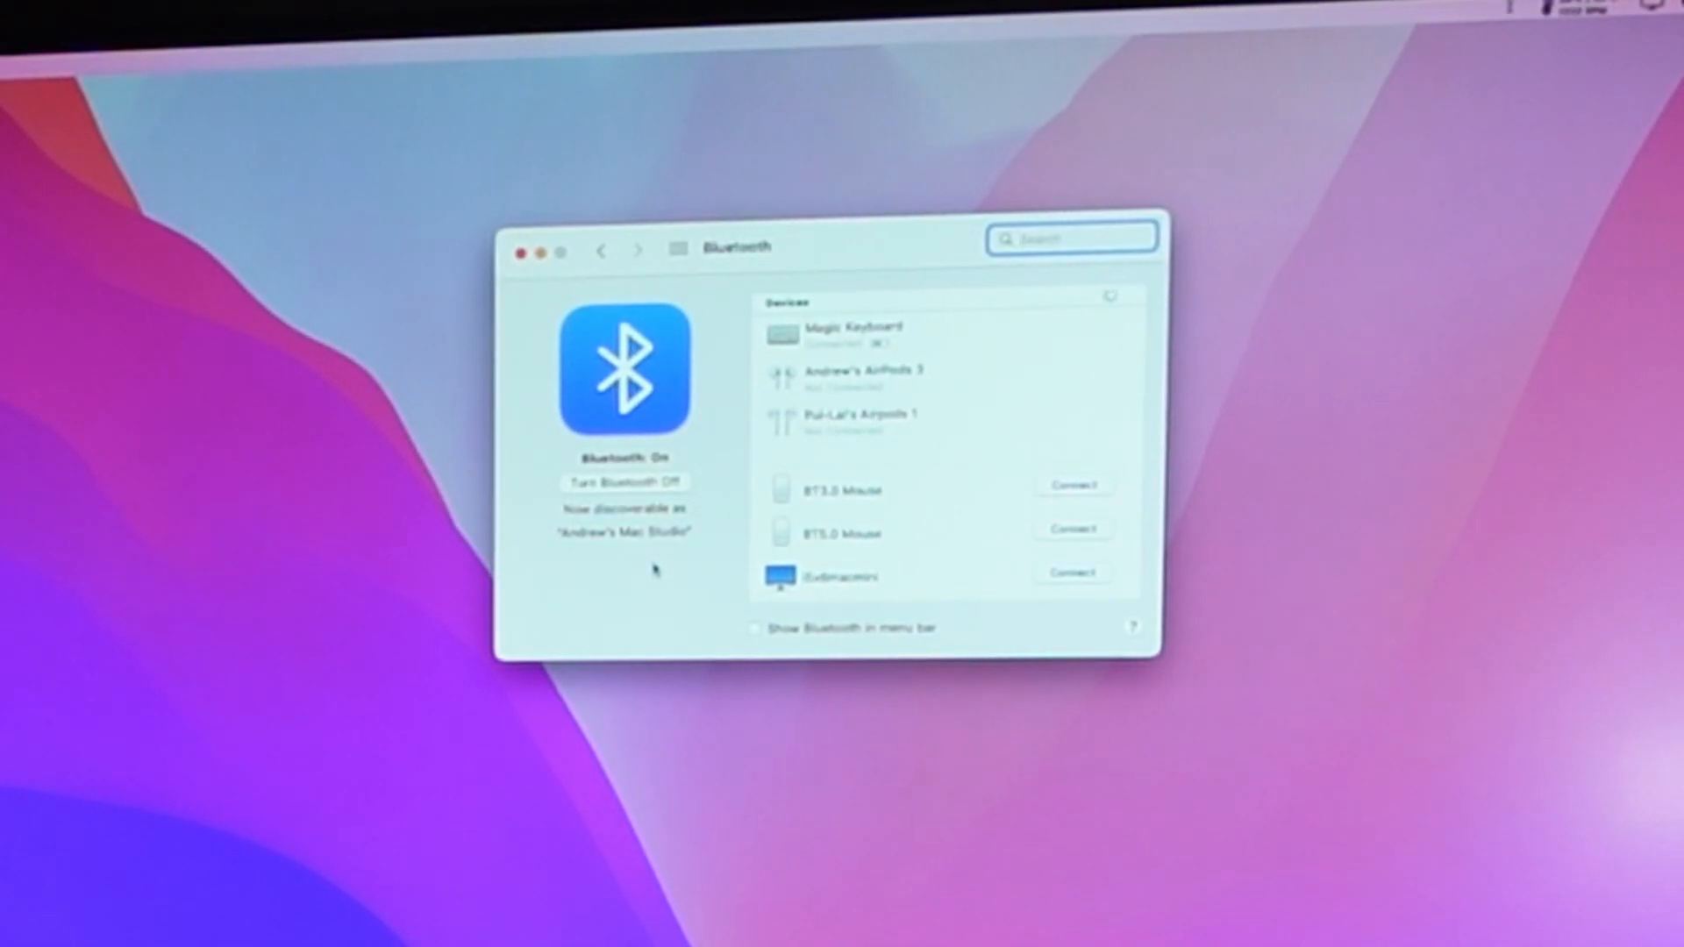
mouse_move(1098, 537)
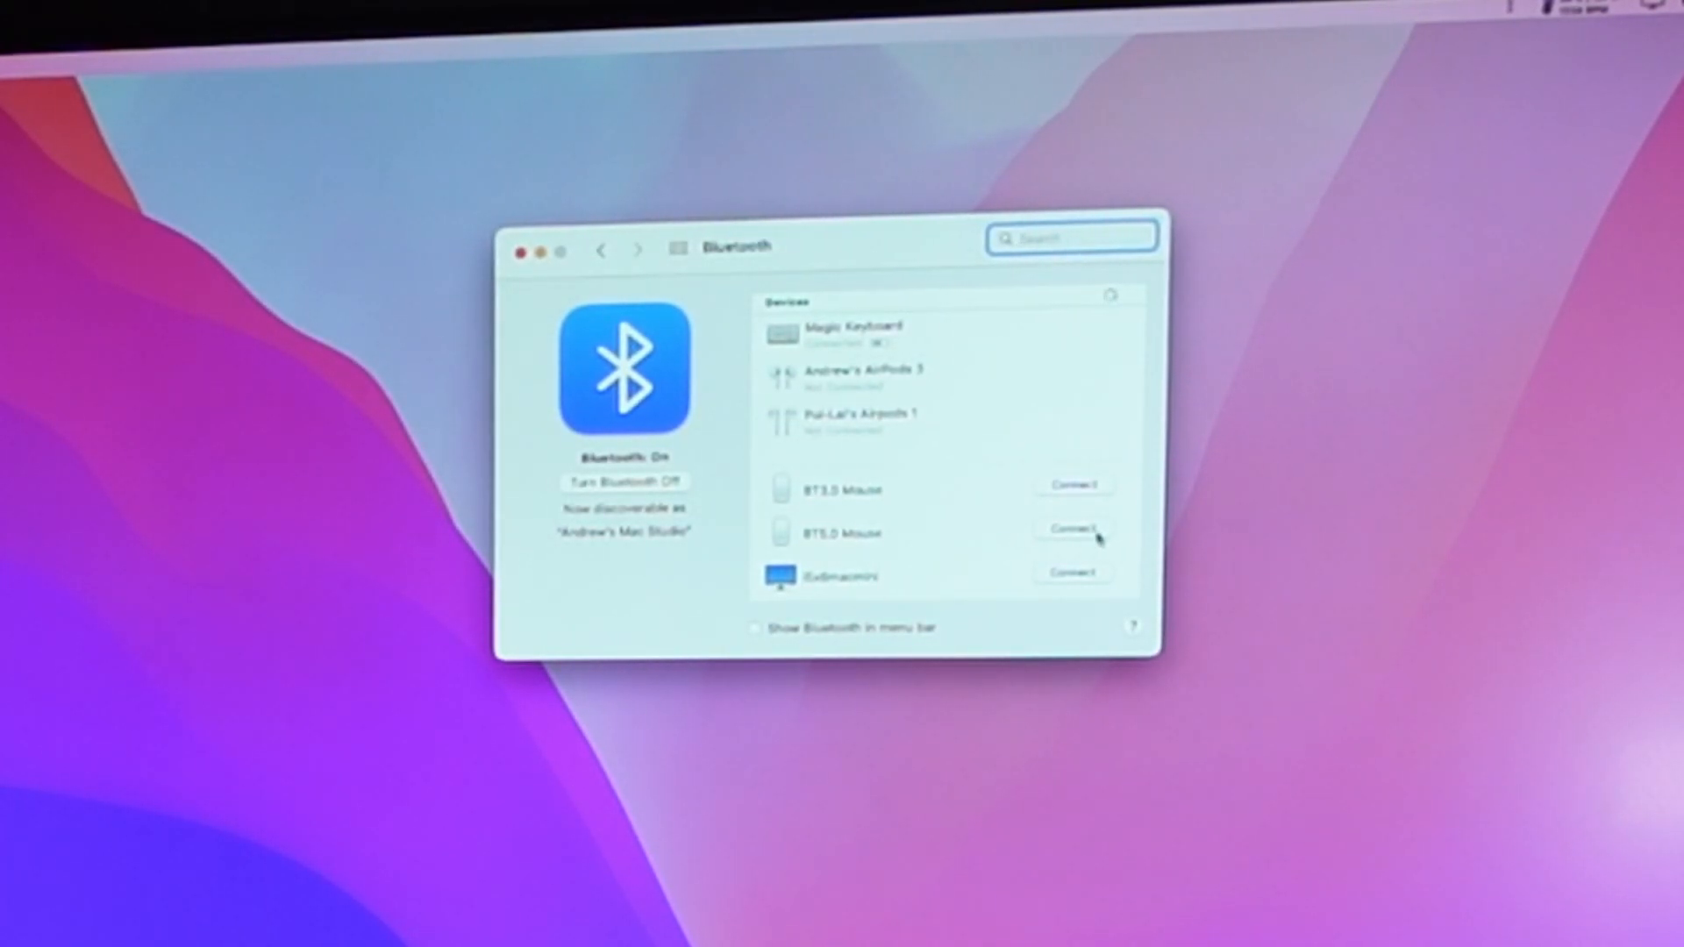